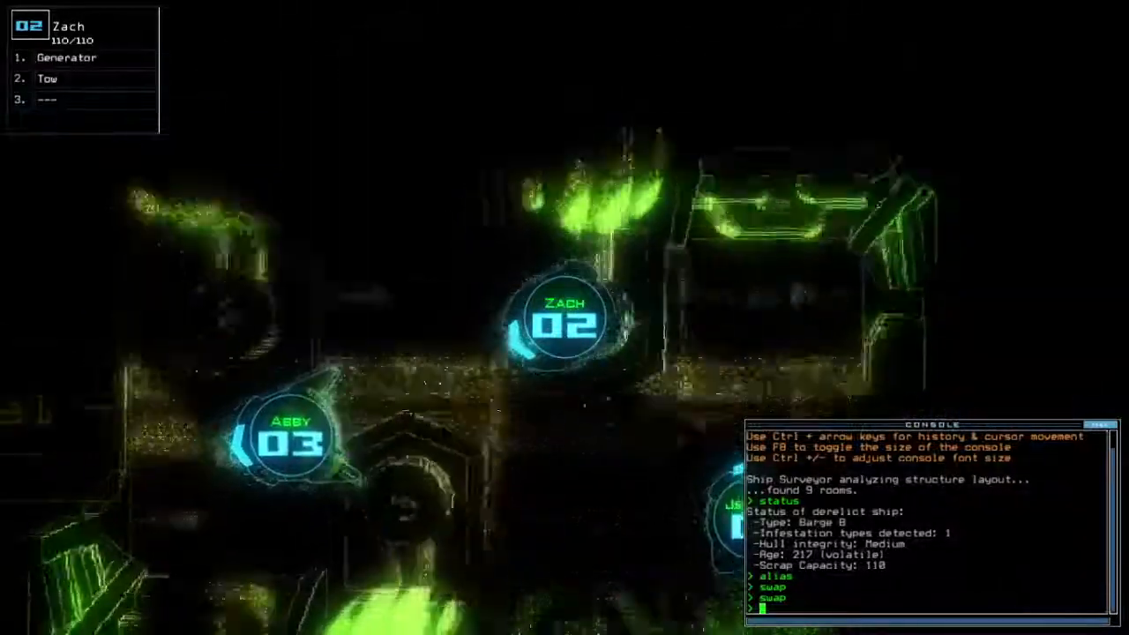
Step: Re-dock the boarding ship at airlock a6, then at airlock a4 ('dd a6', 'dd a4')
type("dd a6")
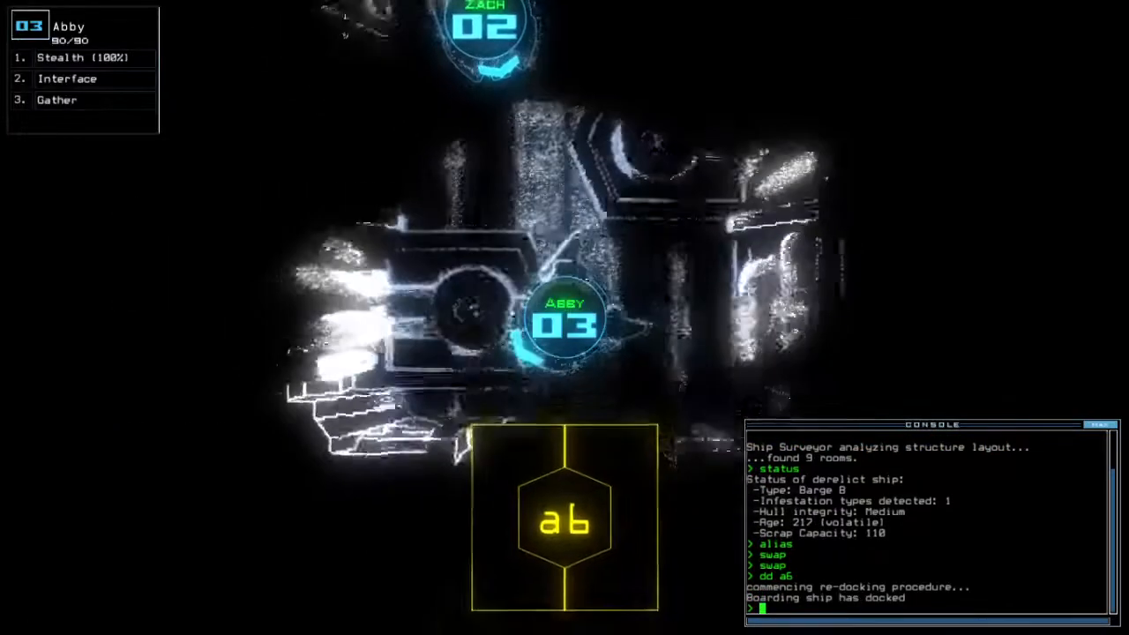
type("dd a4")
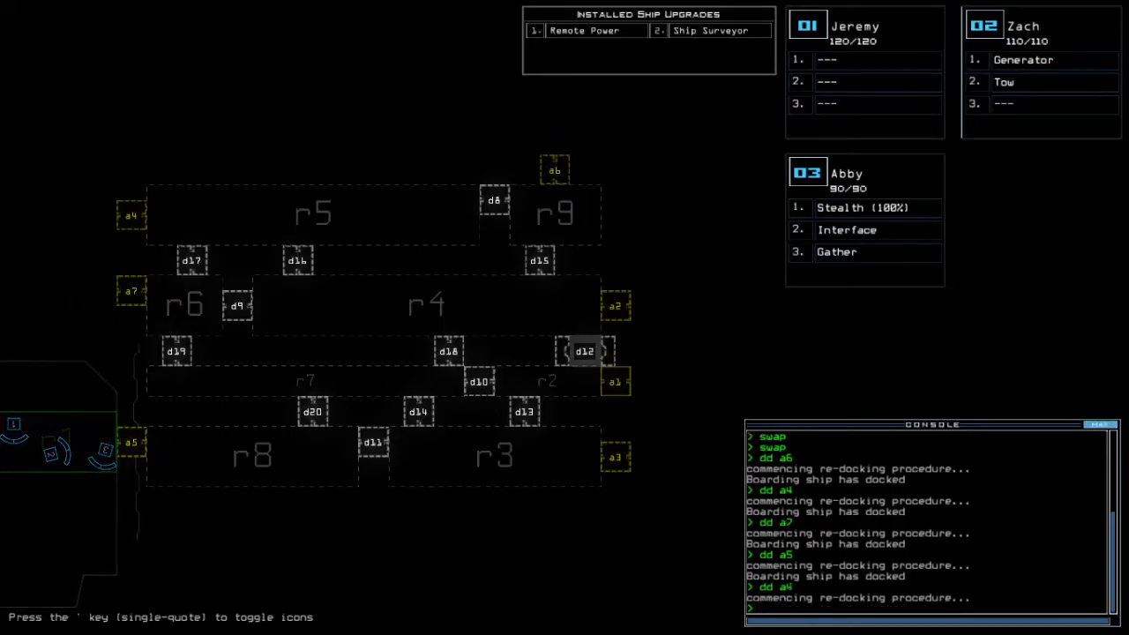
Step: Return from the ship schematic to Abby's drone camera view at airlock a4
key("'")
type("st;ar")
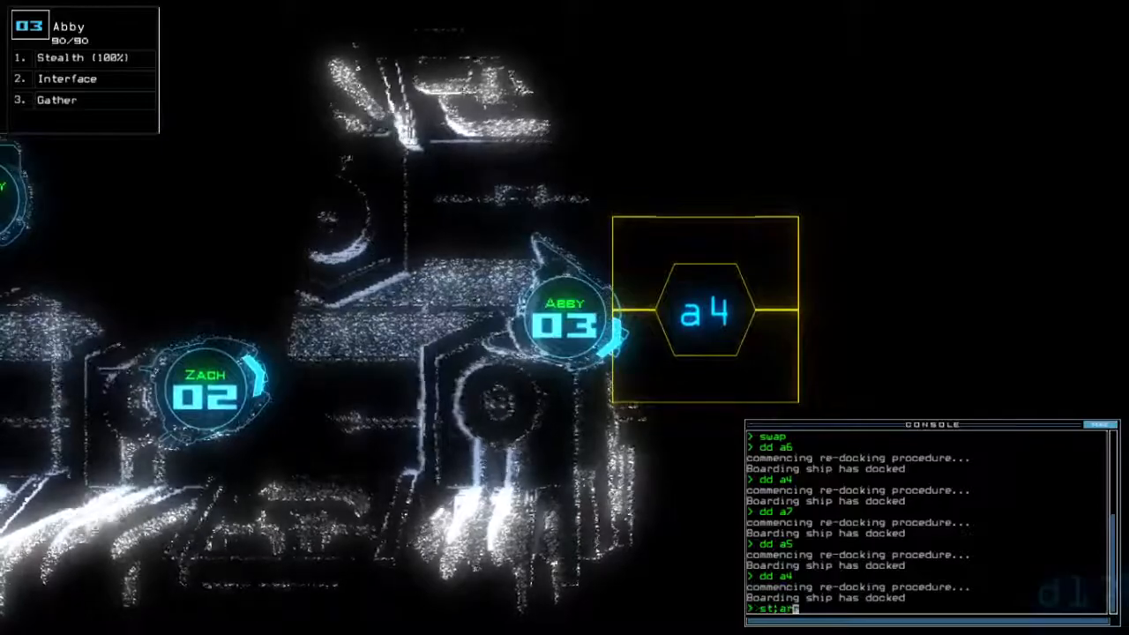
key("enter")
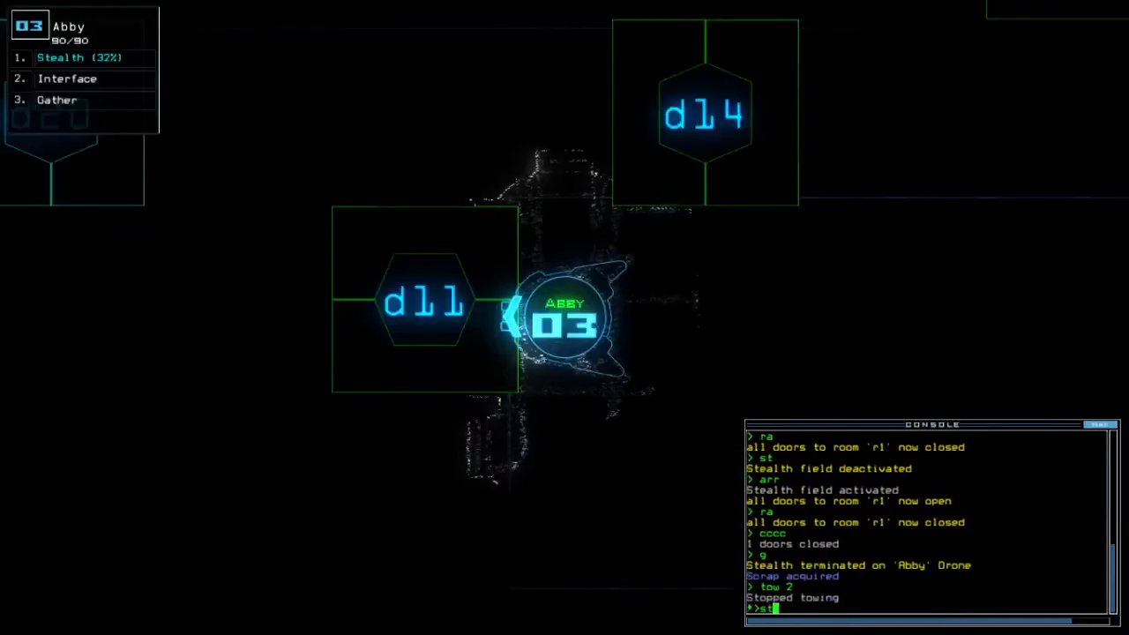
Step: Cycle stealth and door d11 with the chained 'st;d11' command
type("st;d11")
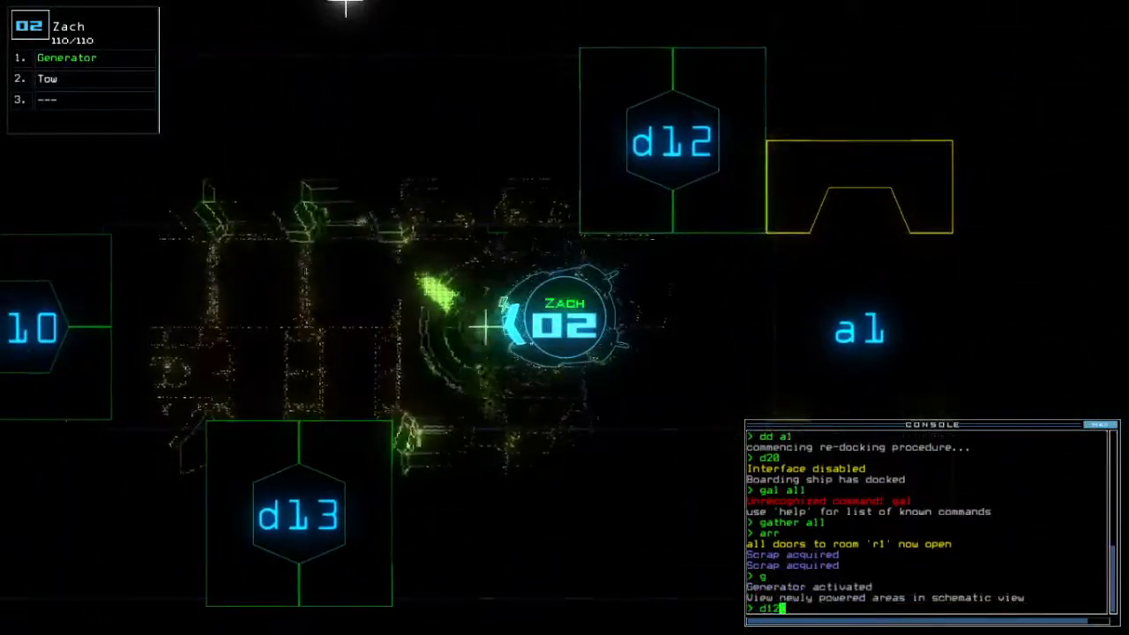
Step: Run the ship scan, revealing new items in room r5
key("Return")
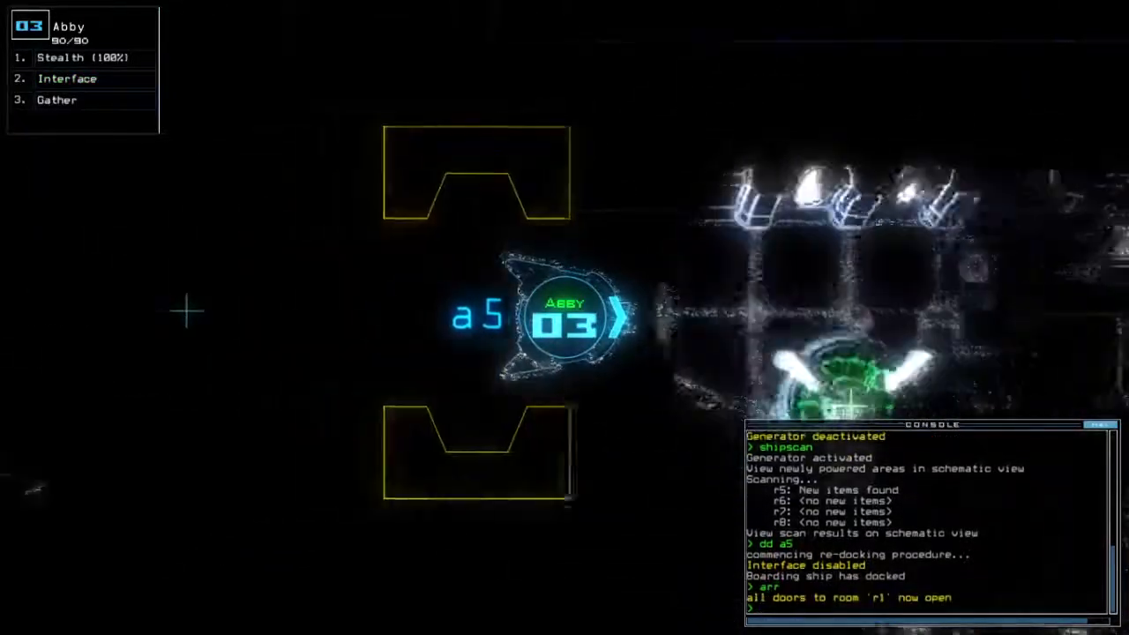
Step: End the mission with a daily challenge score of 880 and bring up the daily leaderboard
type("dd a")
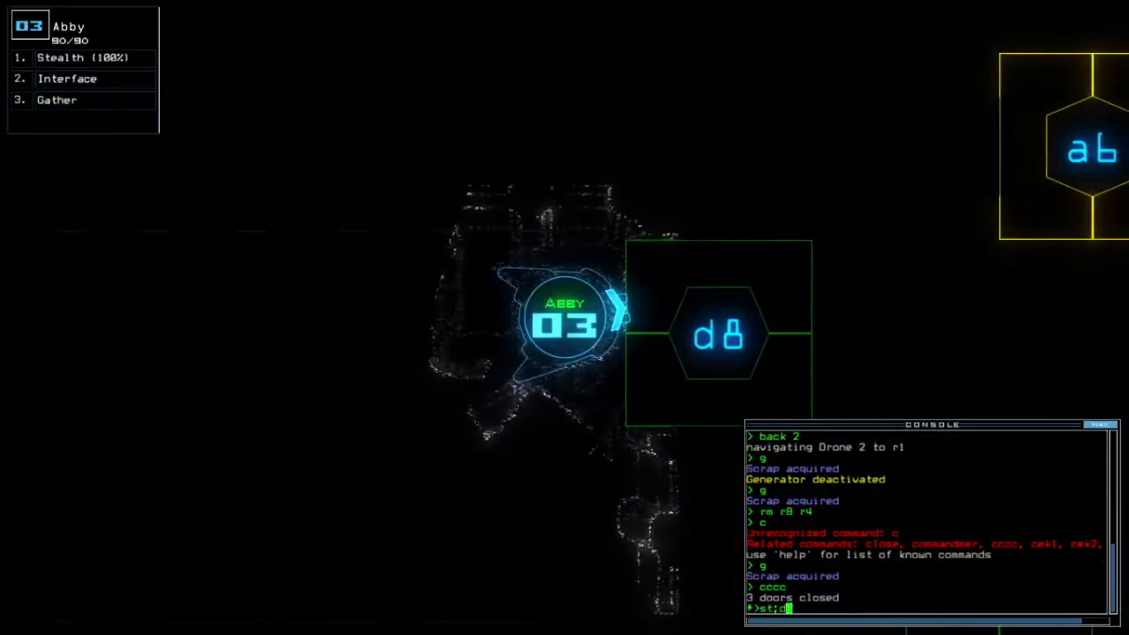
key("enter")
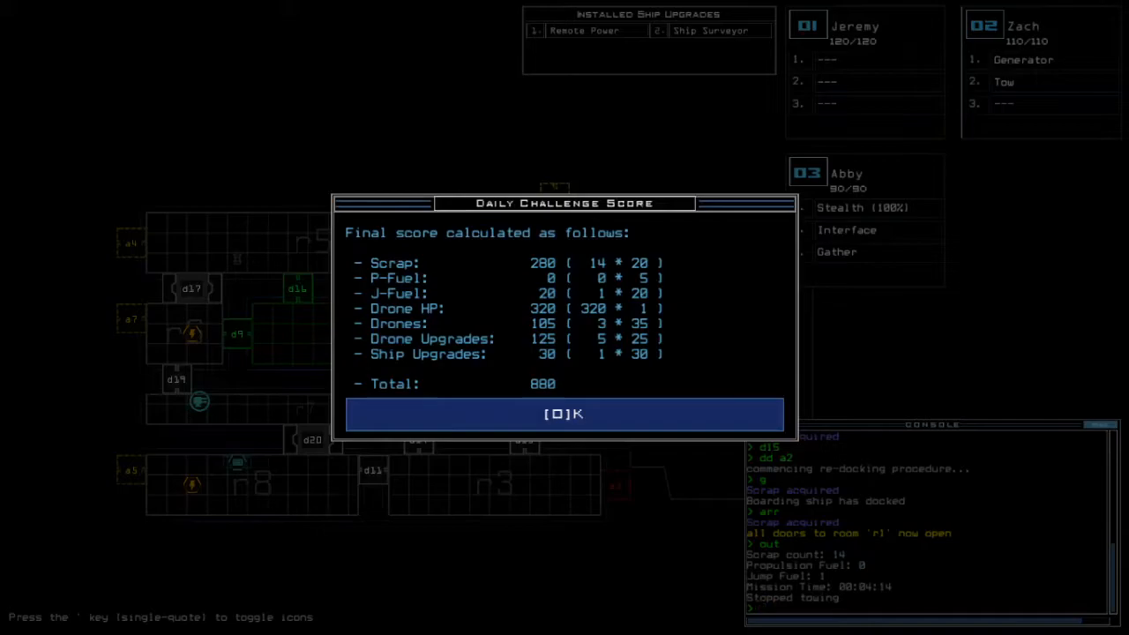
left_click(564, 413)
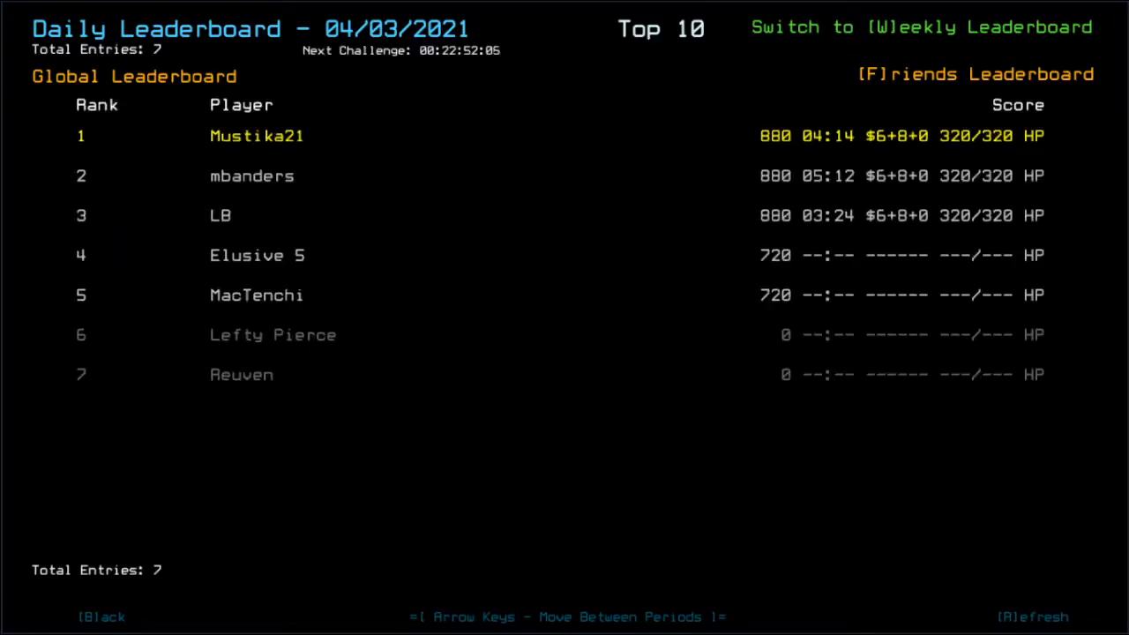